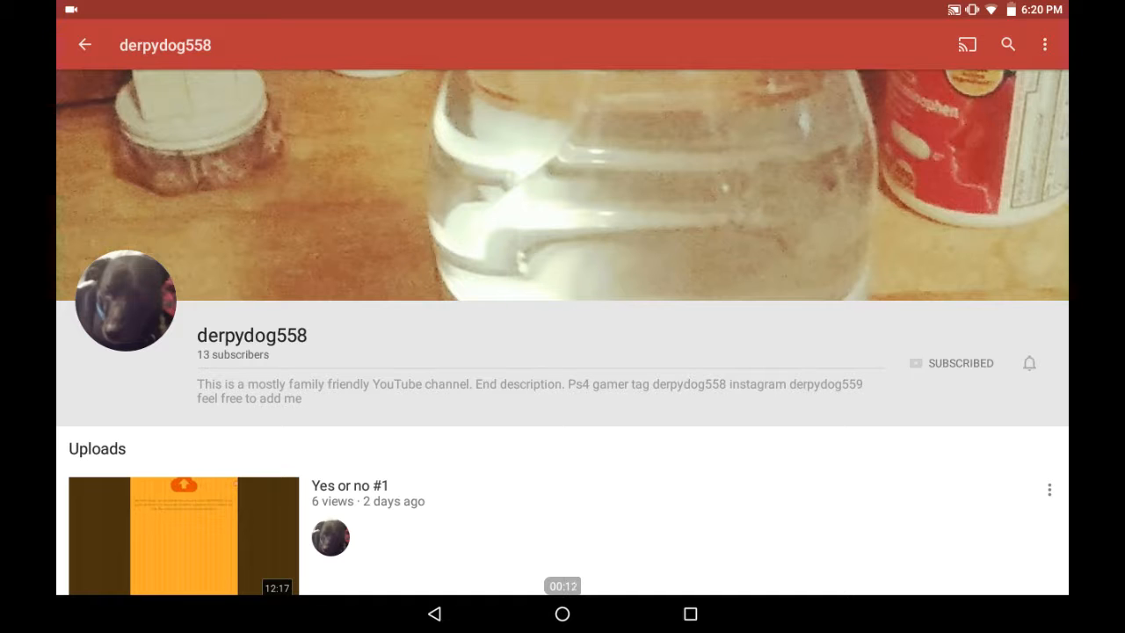
Scroll down the derpydog558 channel page past the Uploads shelf toward Liked videos.
scroll("down", 3)
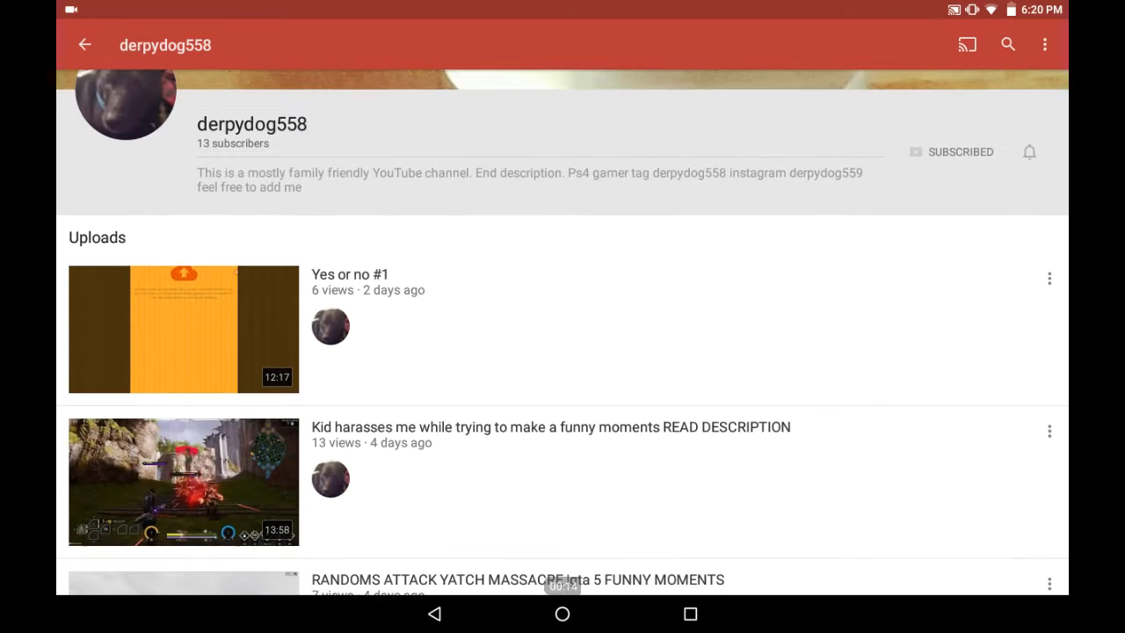
scroll("down", 3)
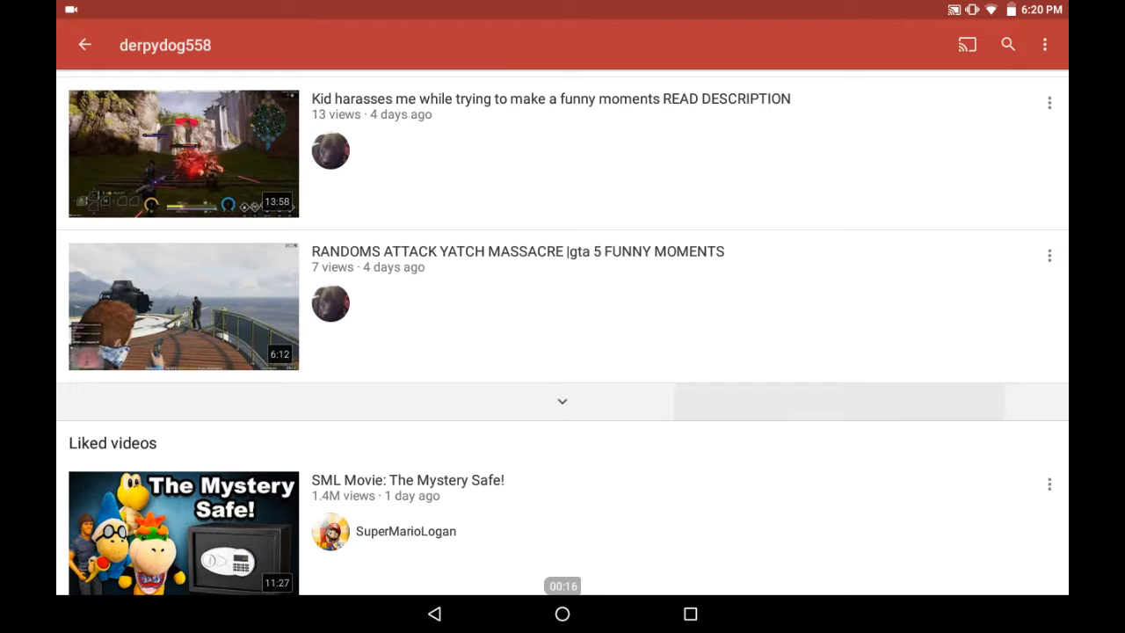
scroll("down", 3)
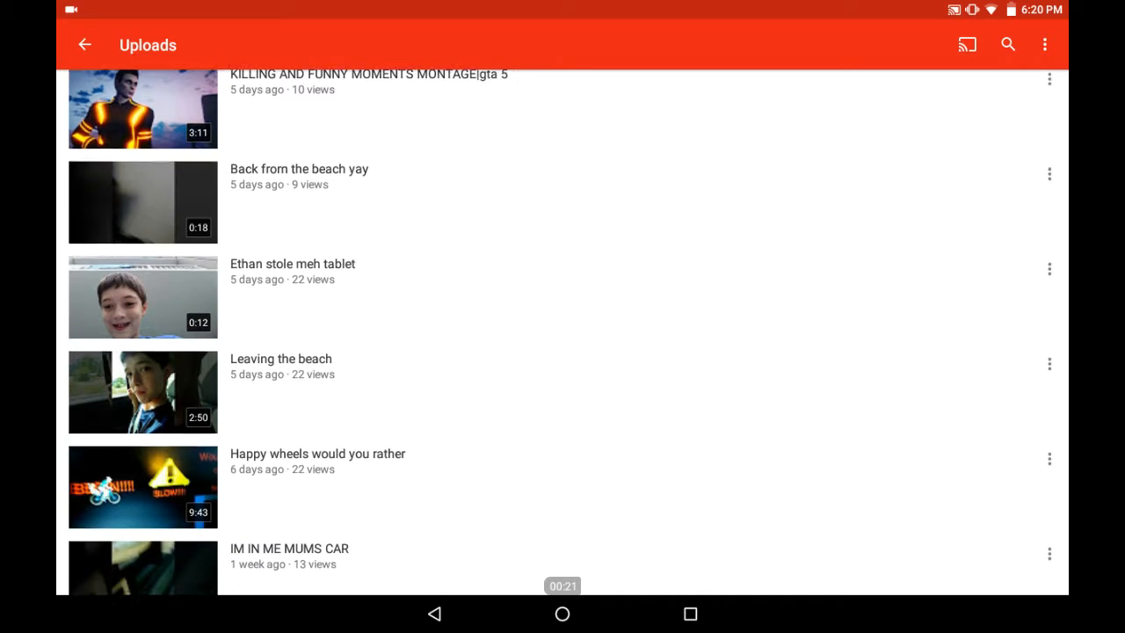
Scroll through the full uploads list down to the week-old videos and back up slightly.
scroll("down", 3)
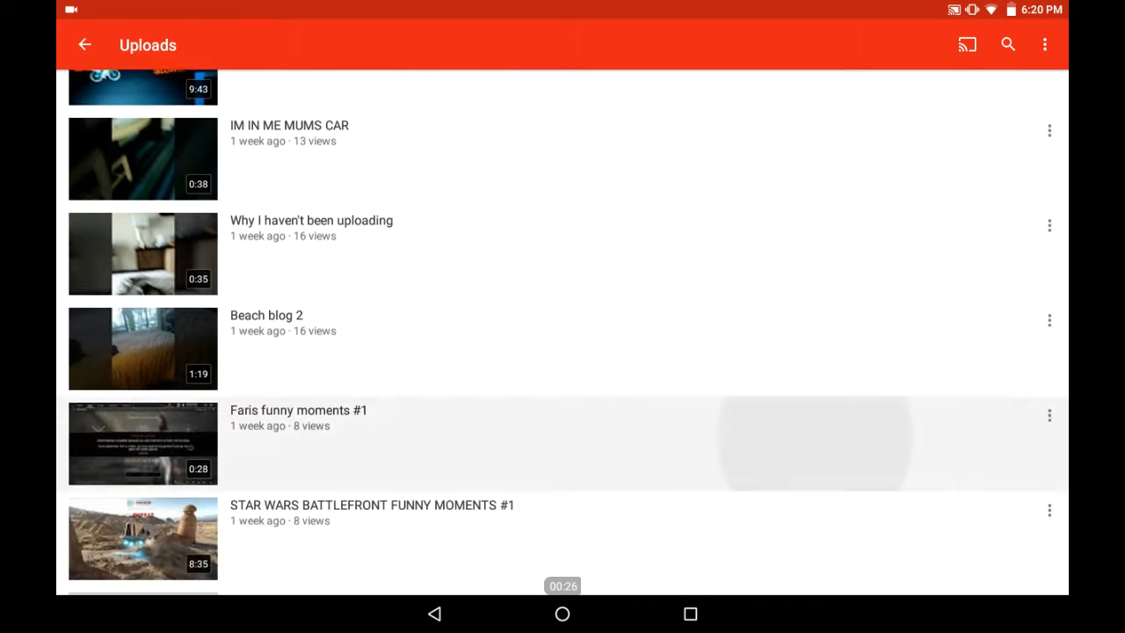
scroll("down", 3)
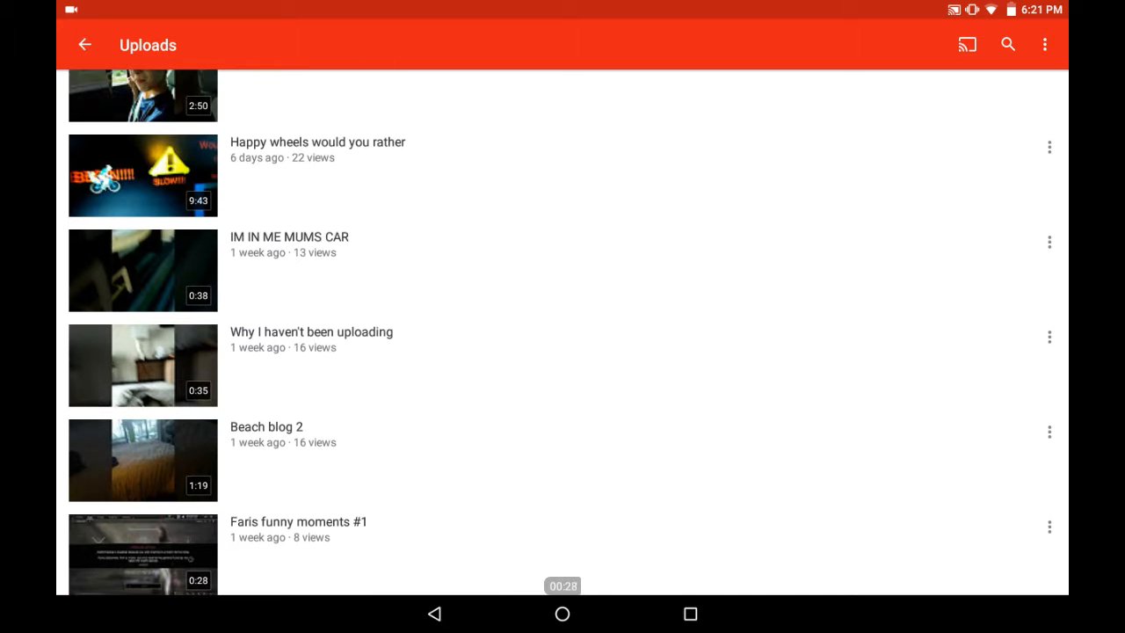
scroll("up", 3)
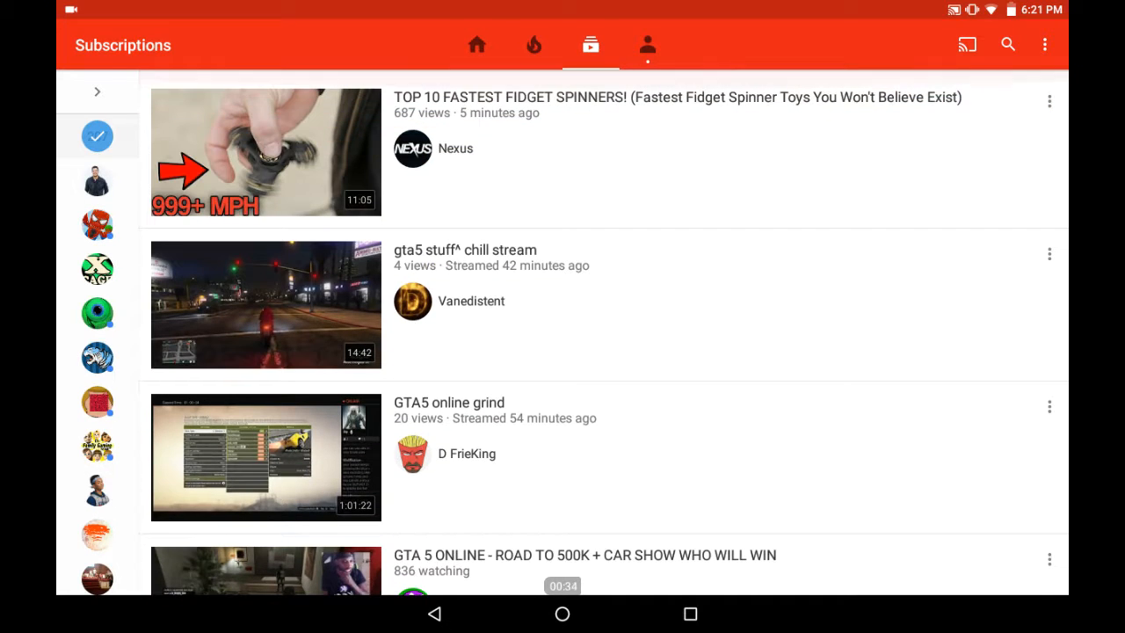
Scroll down the Subscriptions feed of recent videos from subscribed channels.
scroll("down", 3)
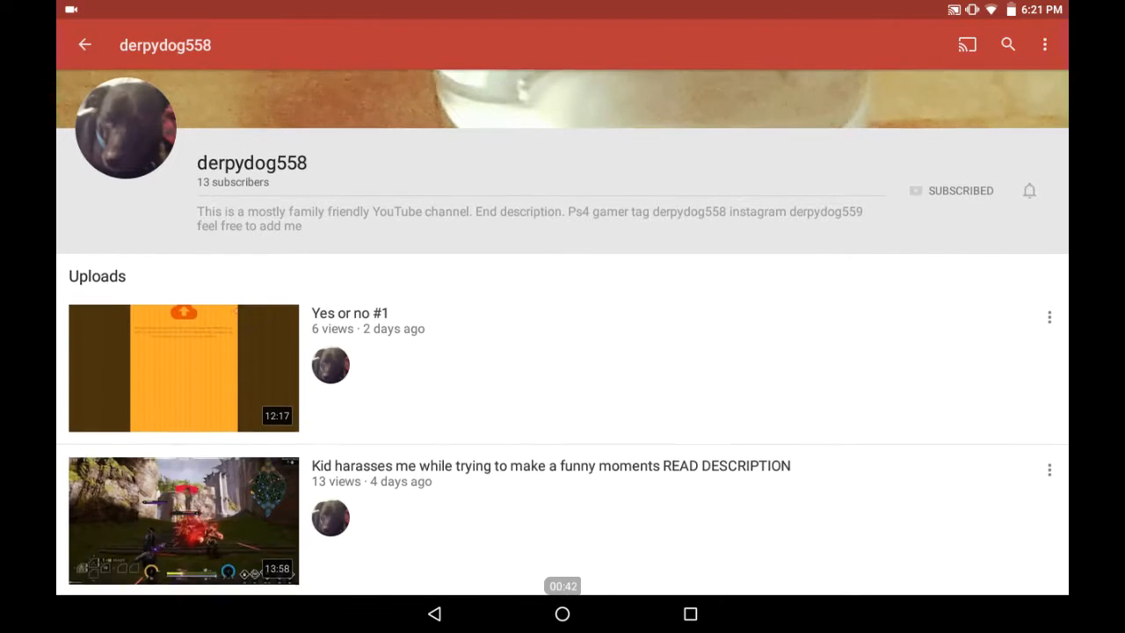
Scroll down the derpydog558 channel's uploads toward the Liked videos section.
scroll("down", 3)
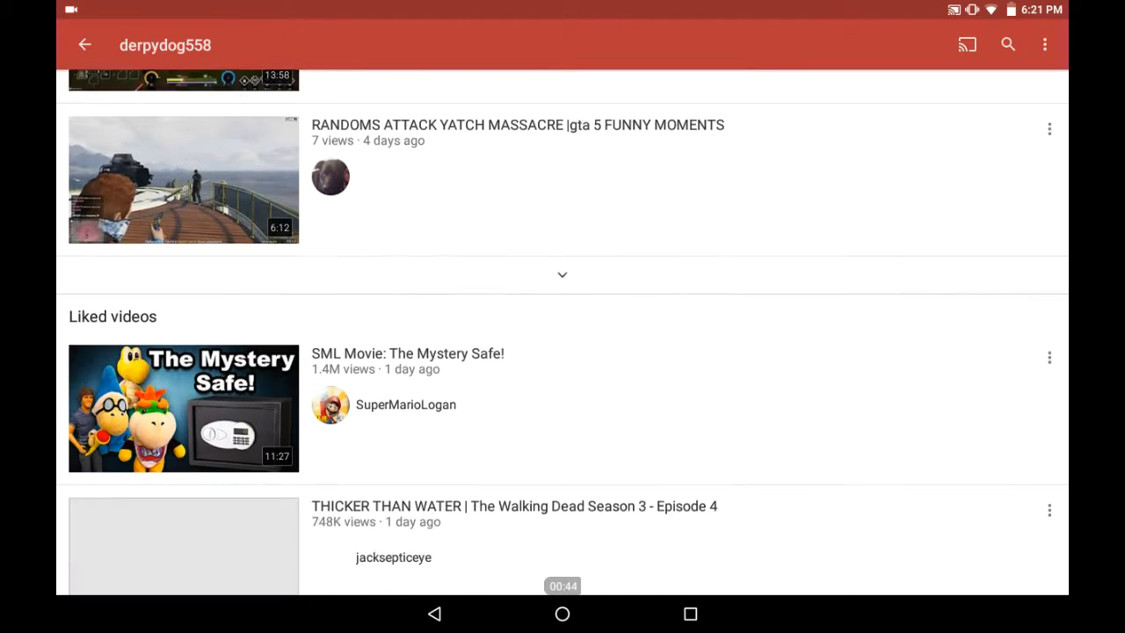
scroll("down", 3)
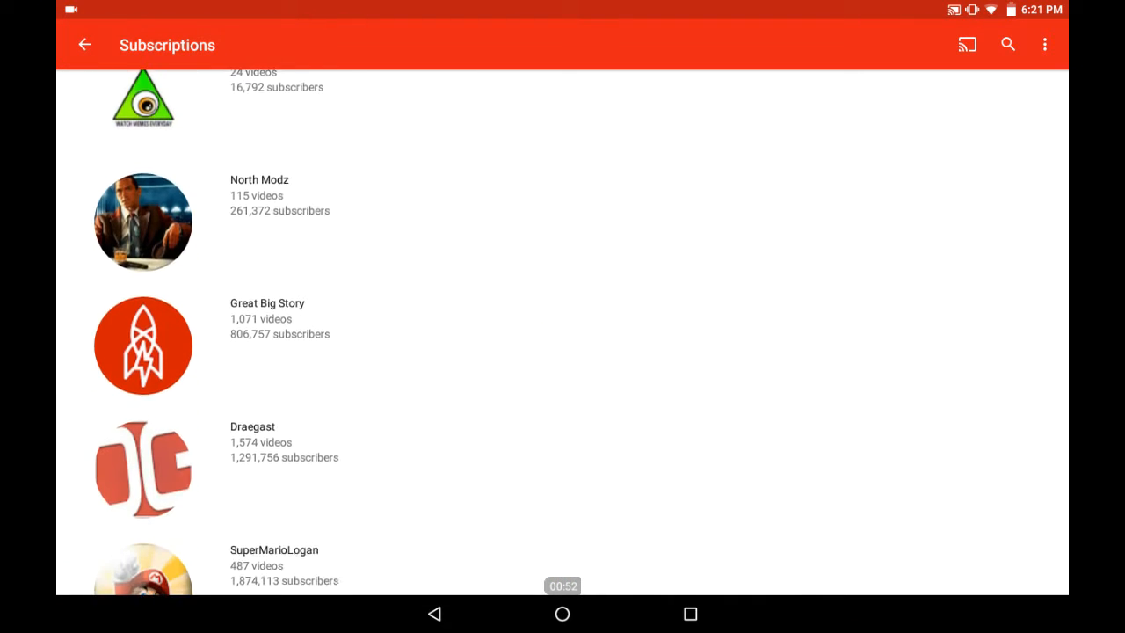
Scroll through the subscribed-channels list showing video and subscriber counts.
scroll("down", 3)
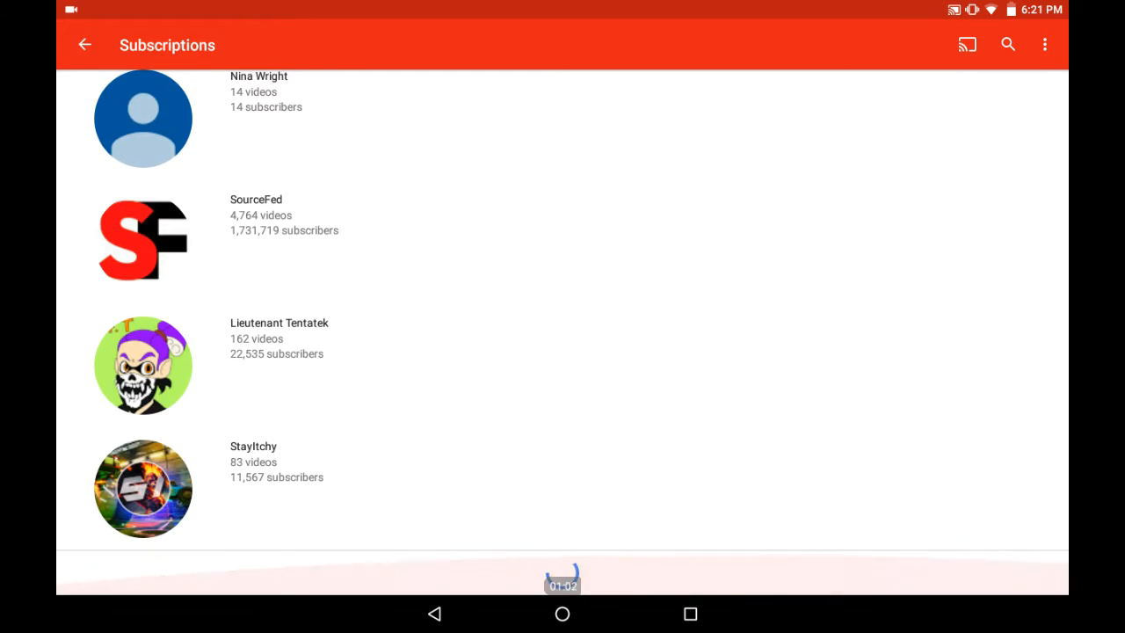
scroll("down", 3)
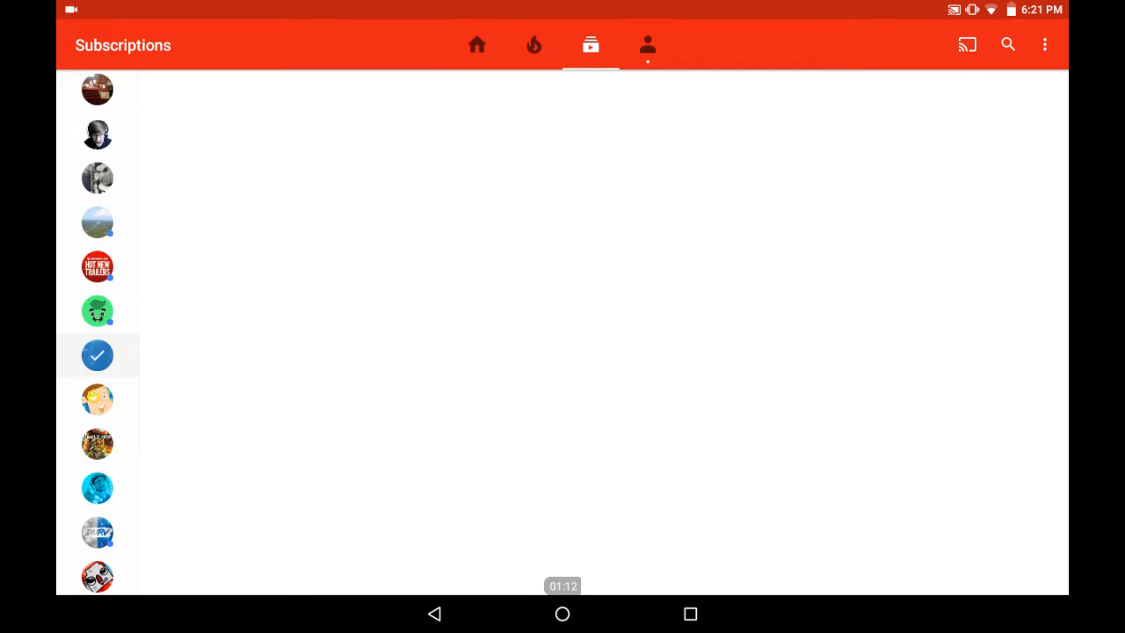
Go to the derpydog558 channel from the avatar sidebar and scroll to its uploads.
left_click(97, 355)
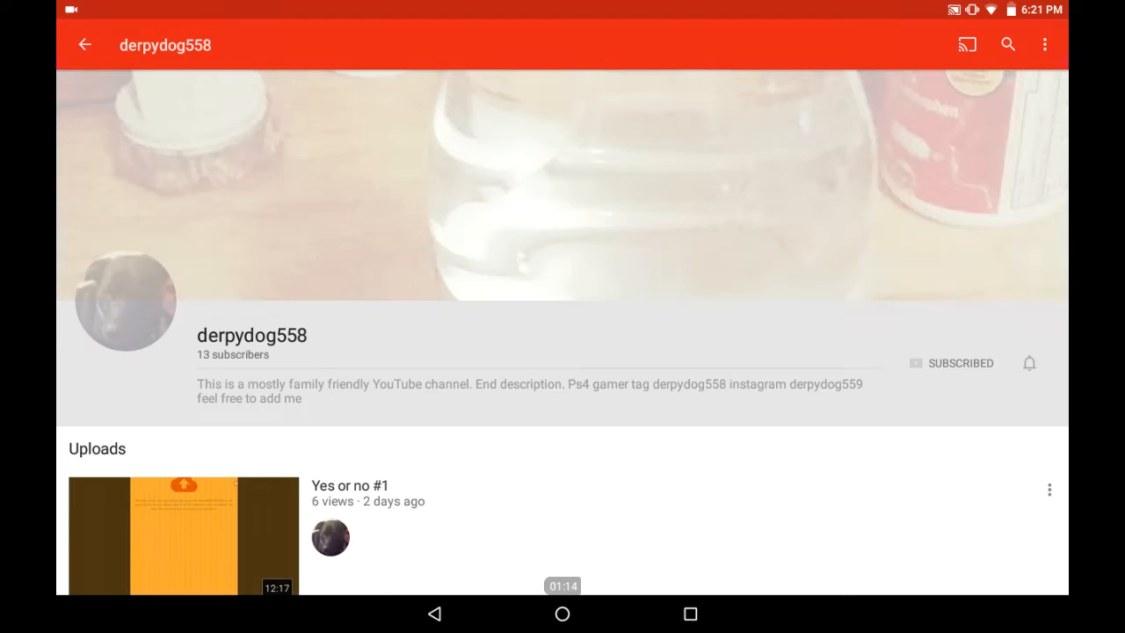
scroll("down", 3)
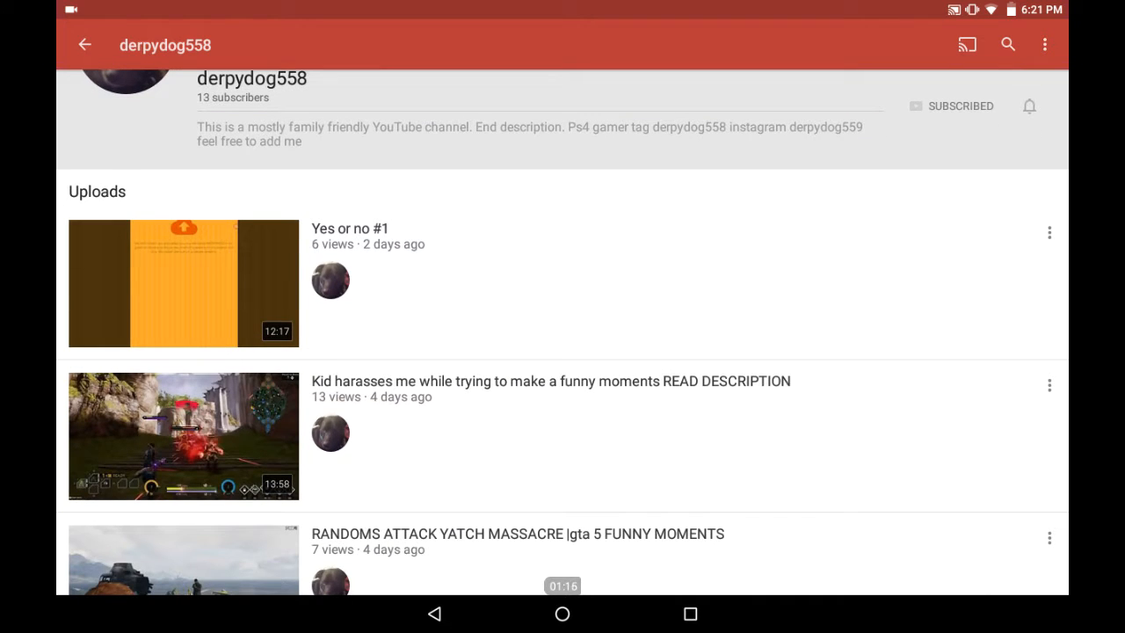
scroll("down", 3)
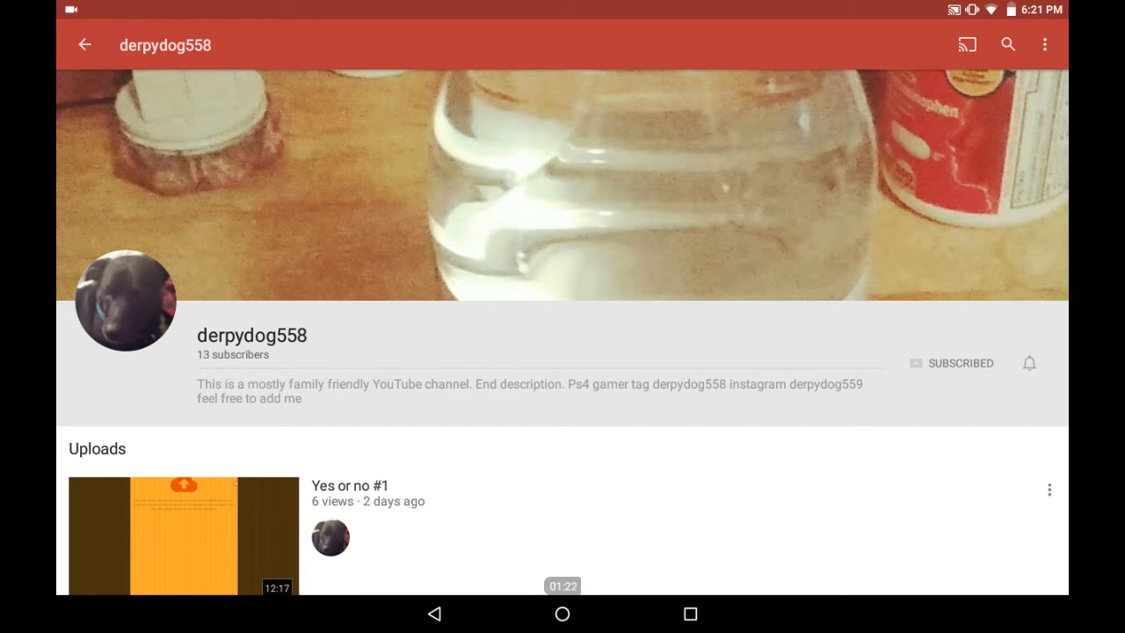
scroll("down", 3)
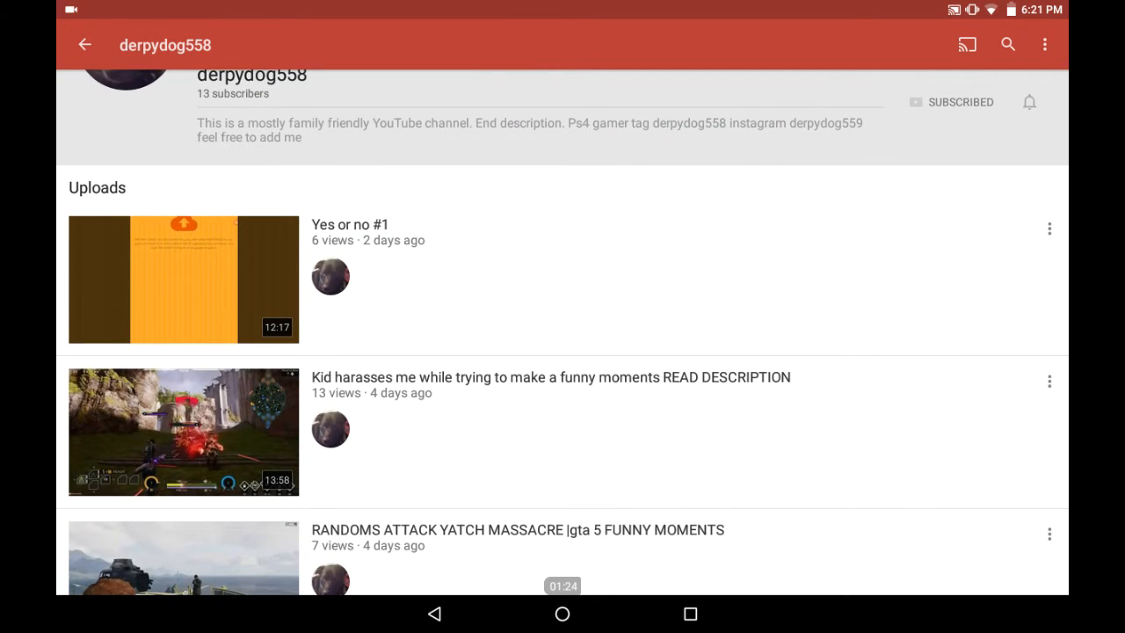